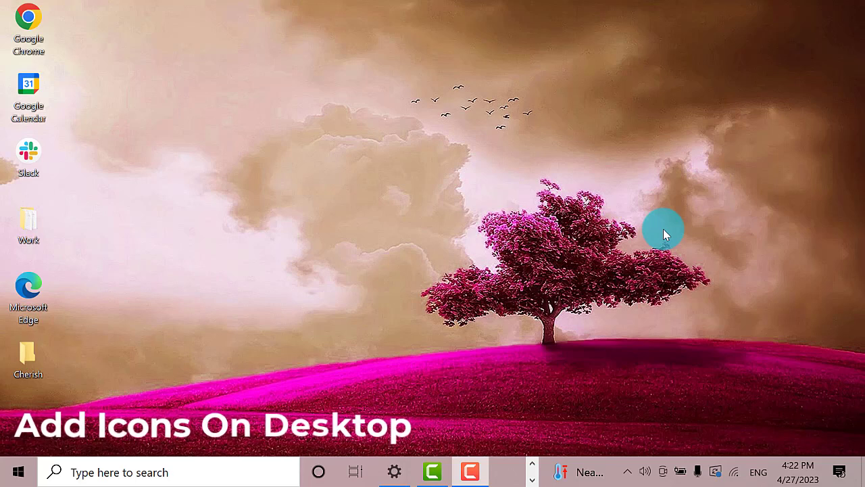
pyautogui.moveTo(181, 65)
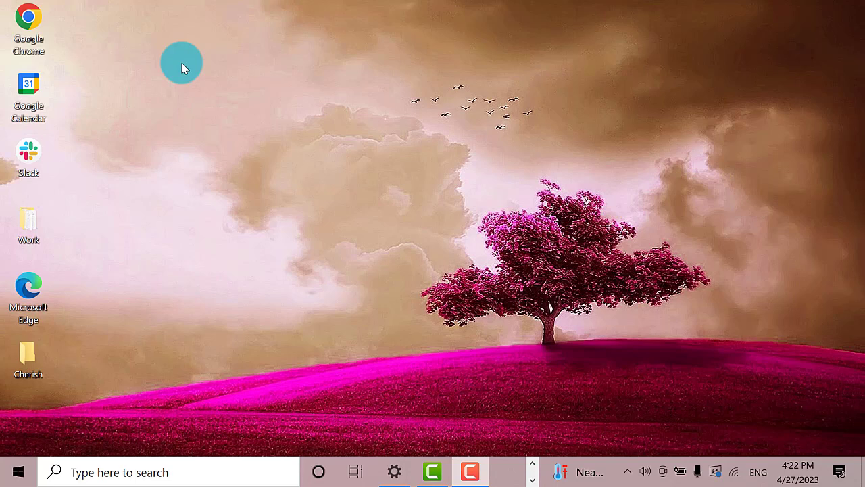
pyautogui.moveTo(636, 177)
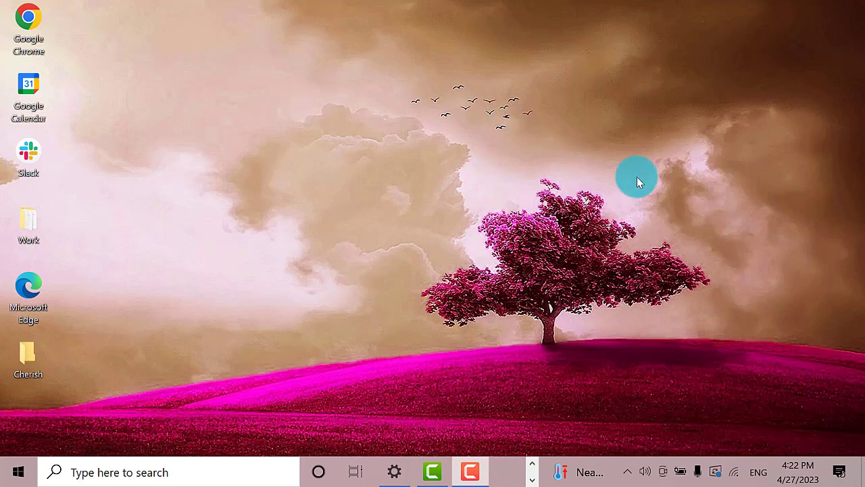
pyautogui.moveTo(419, 149)
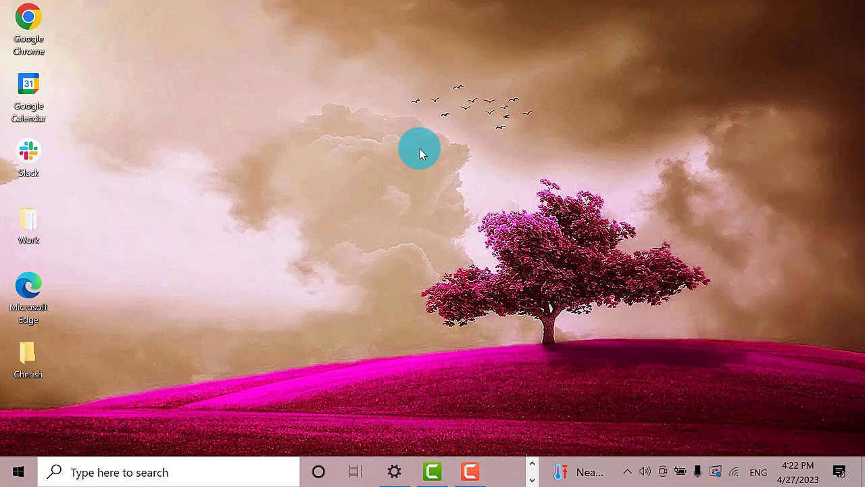
# Step: From the desktop's Personalize menu, reach the Themes page and scroll to Related Settings
pyautogui.rightClick(419, 149)
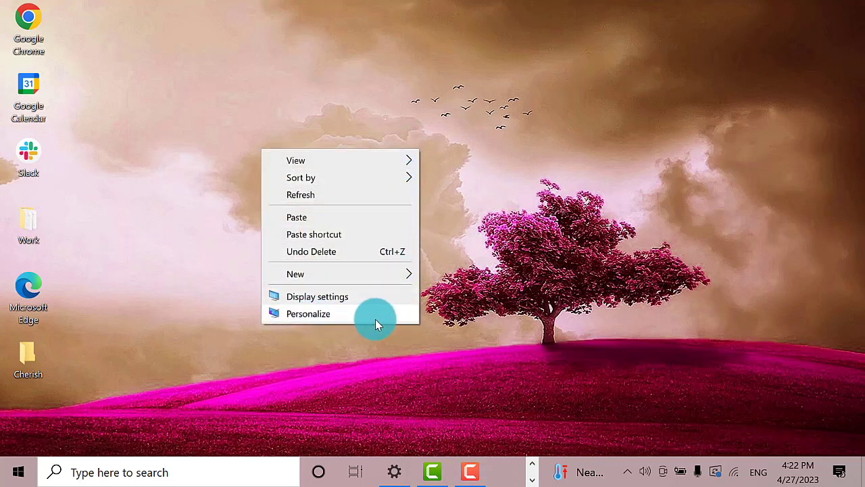
pyautogui.click(308, 313)
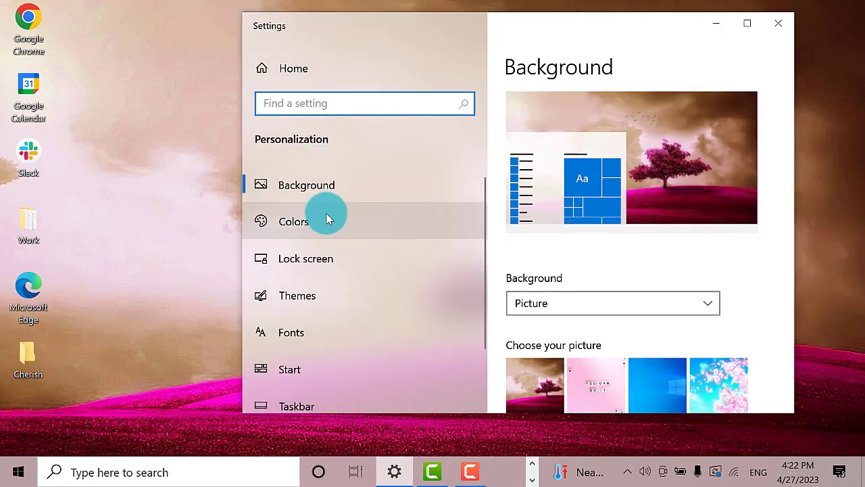
pyautogui.scroll(-3)
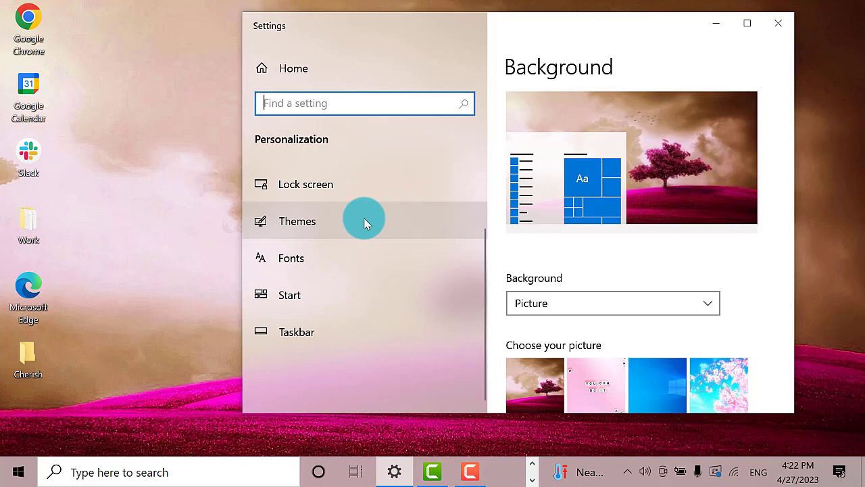
pyautogui.click(298, 221)
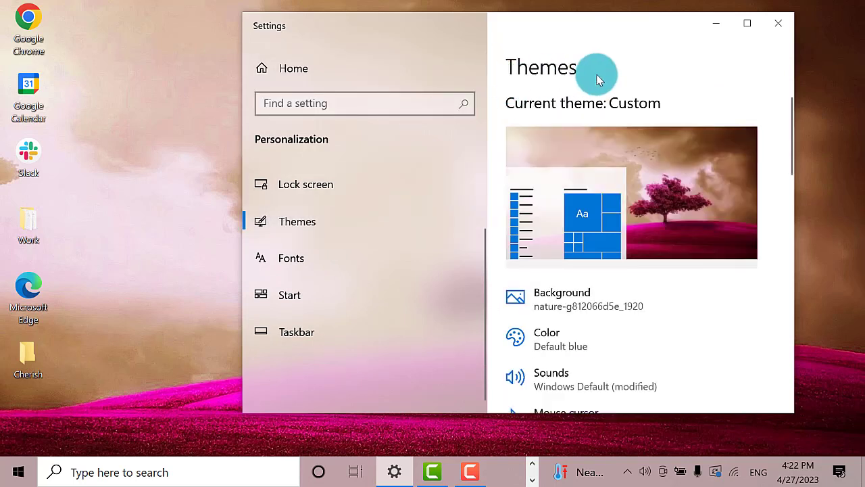
pyautogui.scroll(-3)
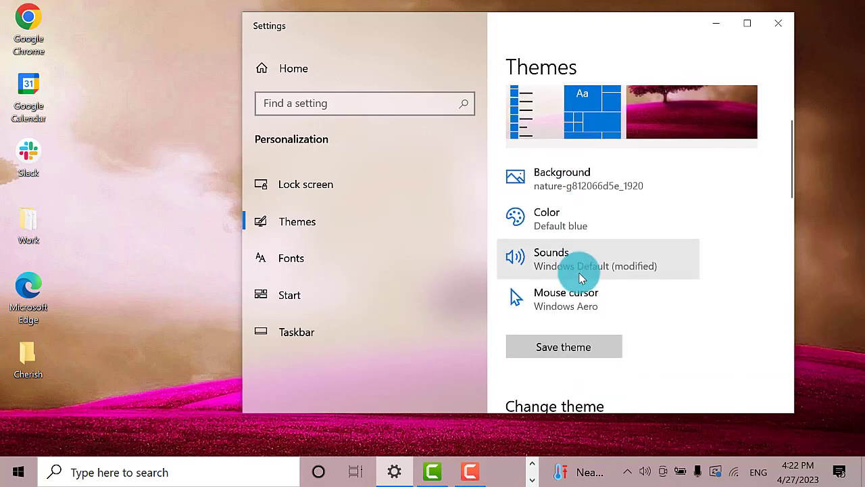
pyautogui.scroll(-3)
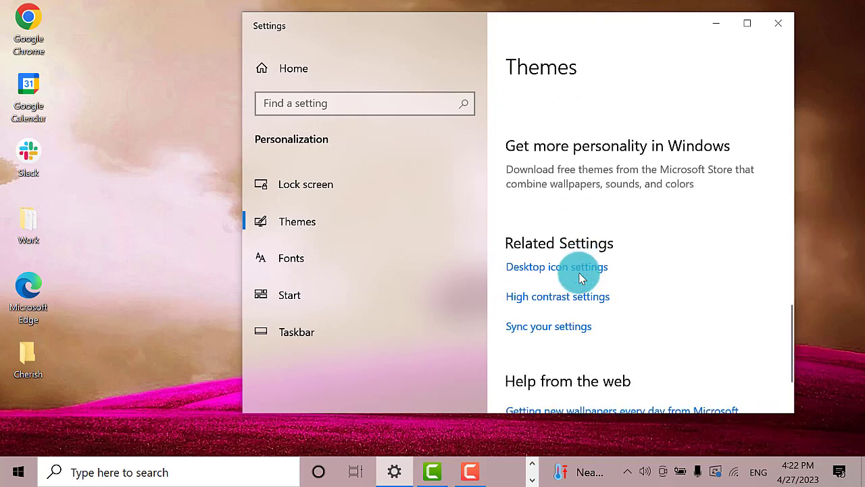
pyautogui.moveTo(575, 284)
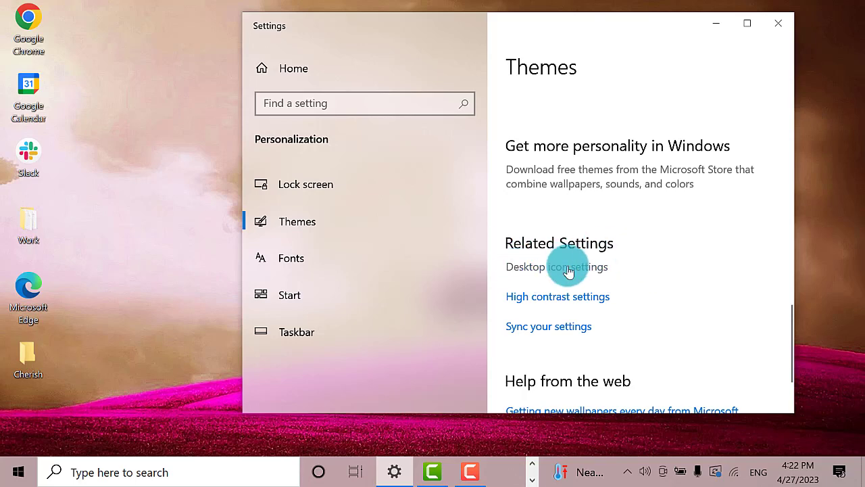
# Step: In Desktop Icon Settings, enable Recycle Bin and Computer, apply and confirm
pyautogui.click(557, 266)
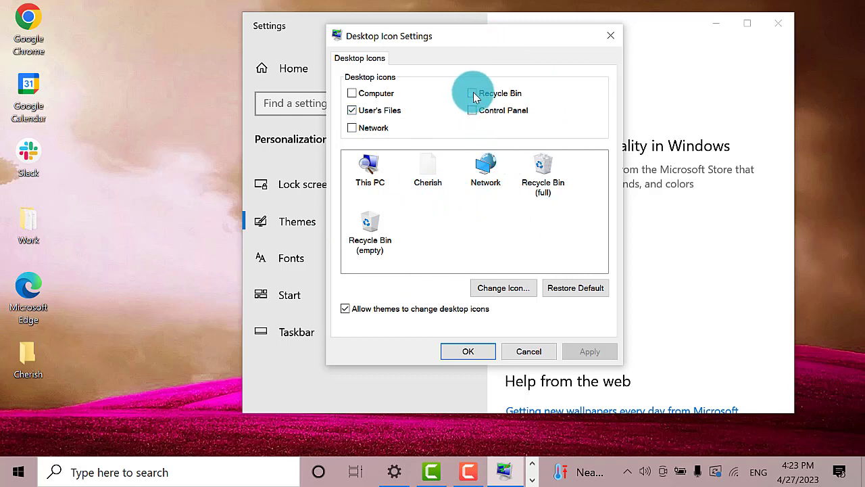
pyautogui.click(472, 92)
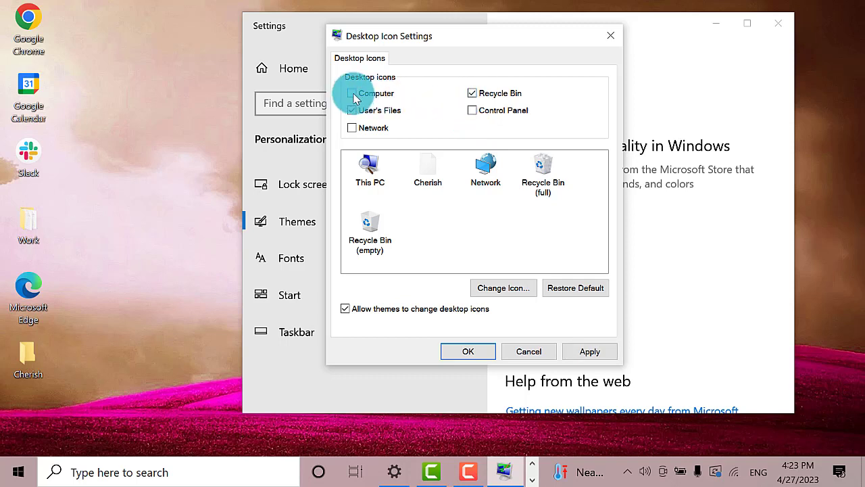
pyautogui.click(352, 92)
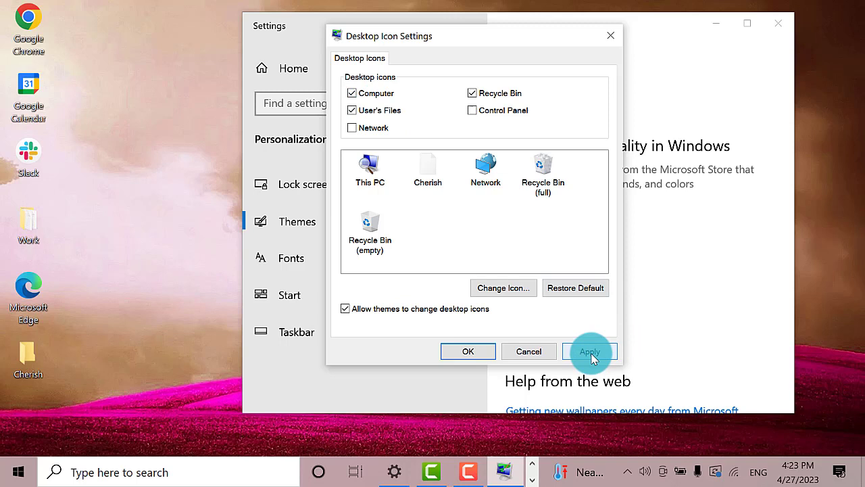
pyautogui.click(589, 351)
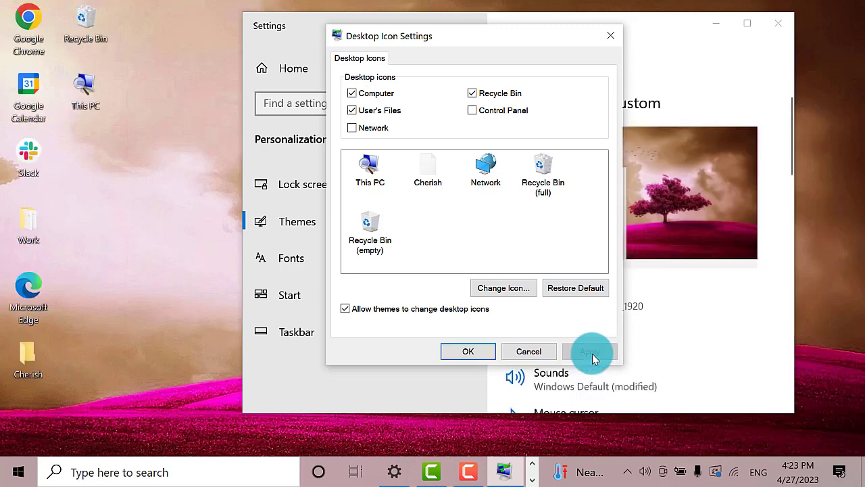
pyautogui.click(589, 351)
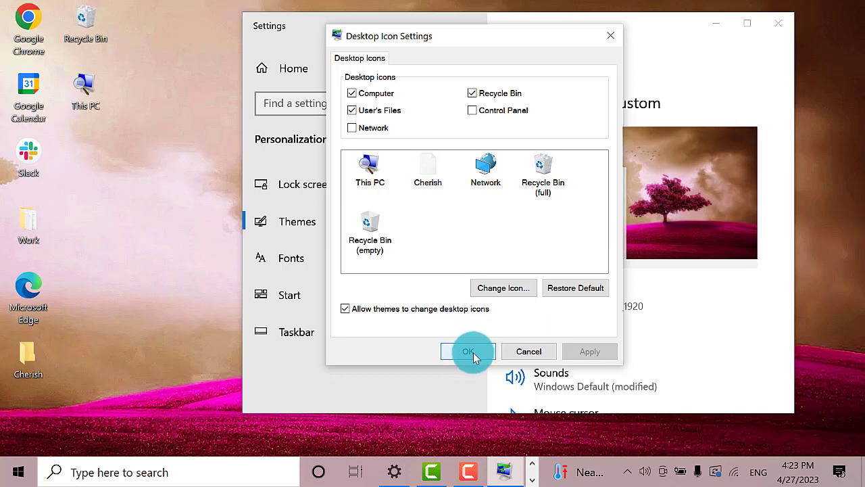
pyautogui.click(467, 351)
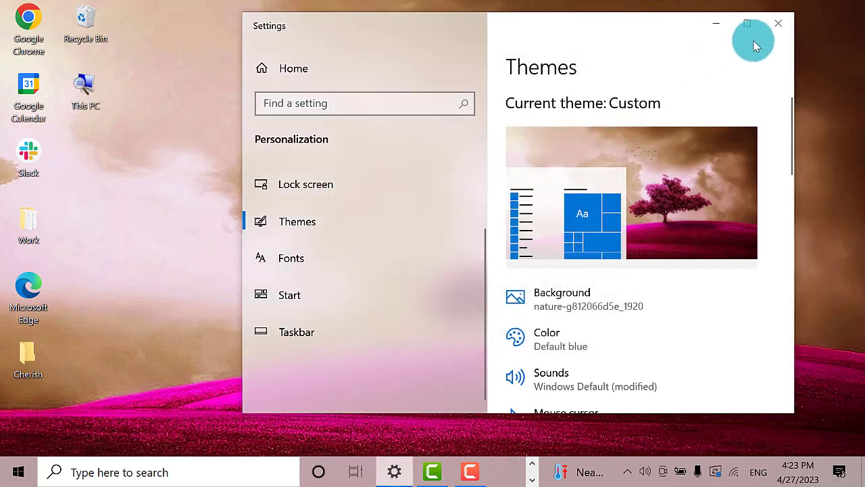
# Step: Close Settings to reveal the desktop with Recycle Bin and This PC icons
pyautogui.click(778, 23)
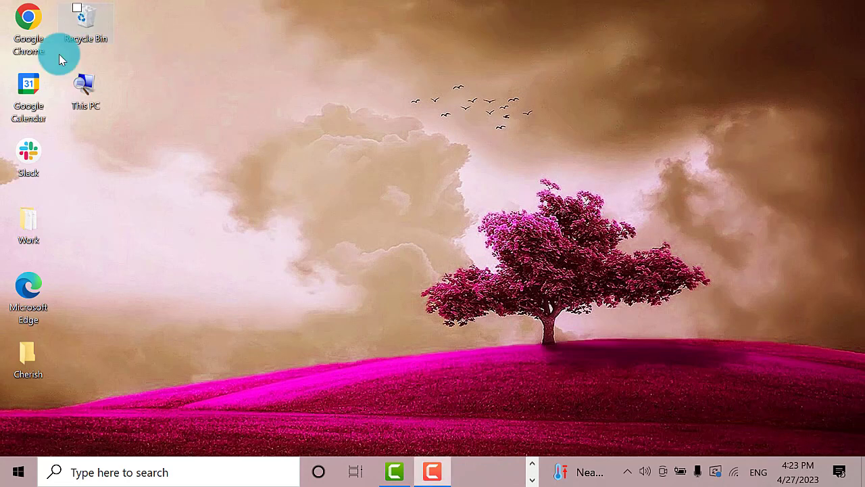
pyautogui.moveTo(167, 149)
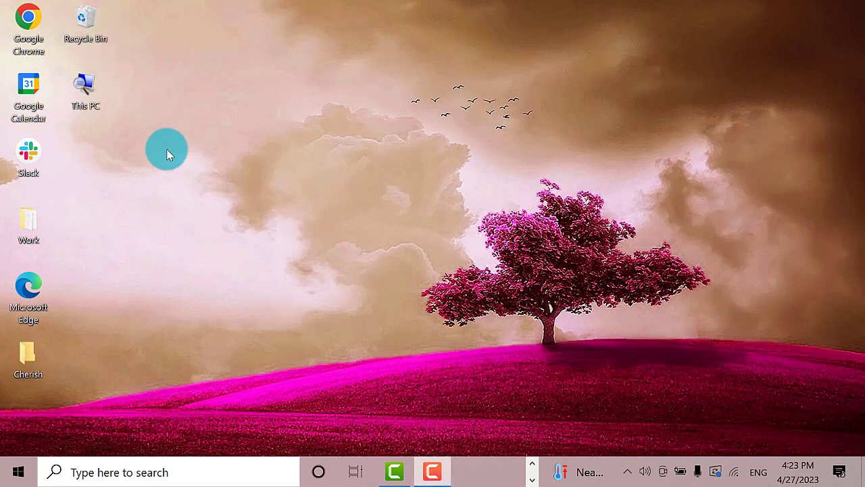
pyautogui.moveTo(473, 200)
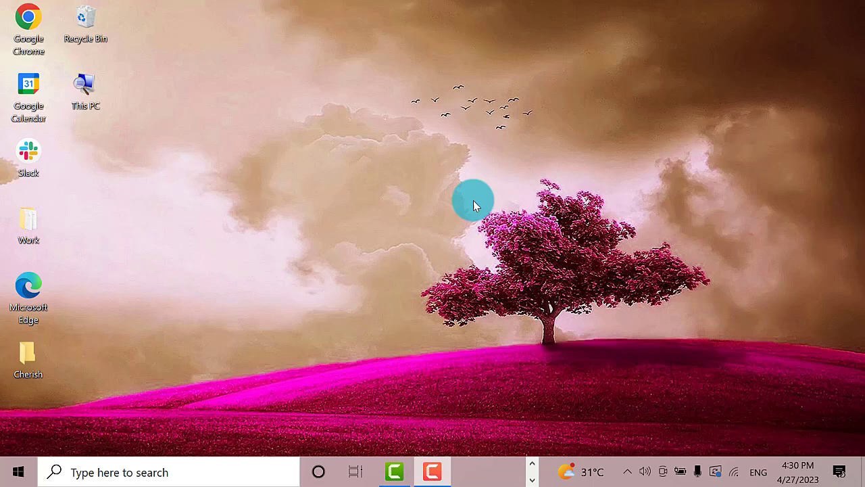
pyautogui.moveTo(479, 205)
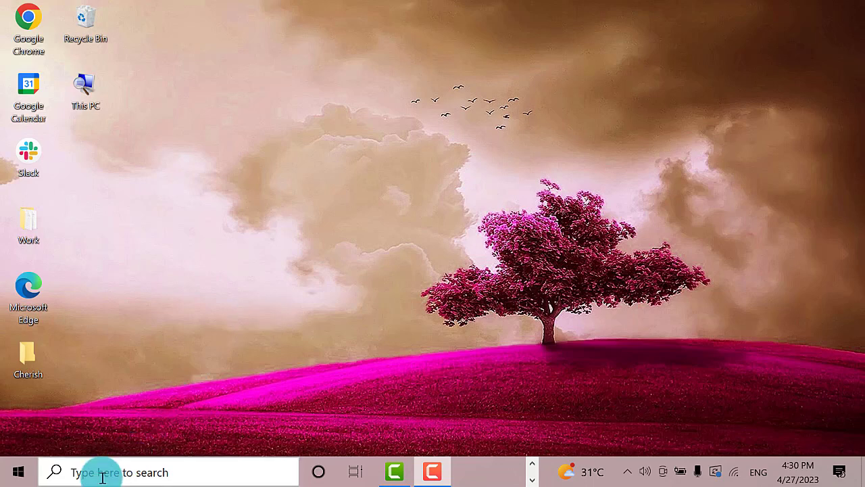
# Step: Search 'pa' from the taskbar to locate Paint and its Windows Accessories folder
pyautogui.write('pa')
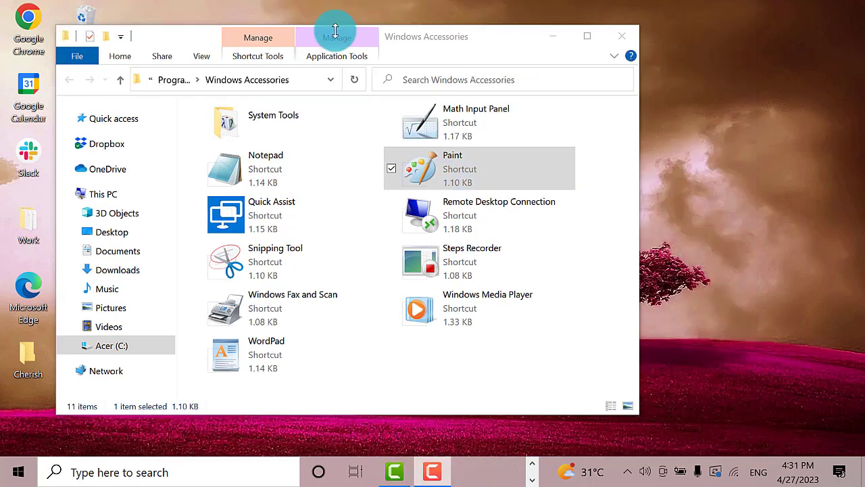
pyautogui.click(478, 168)
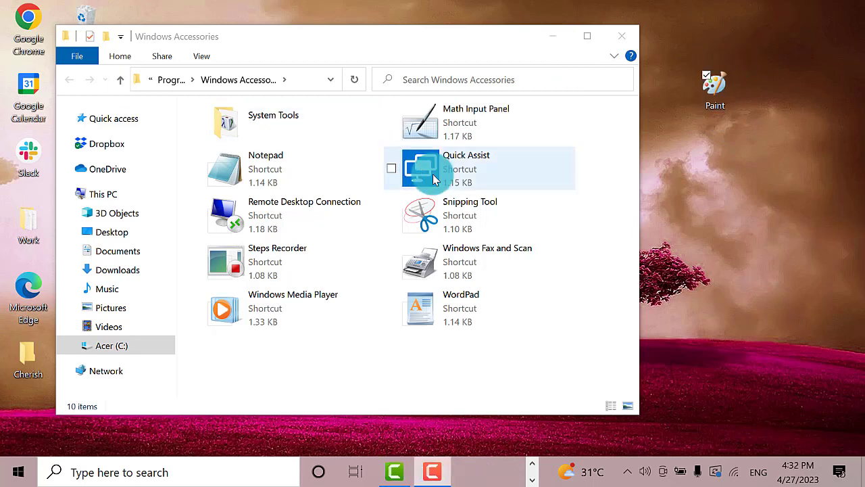
pyautogui.moveTo(756, 54)
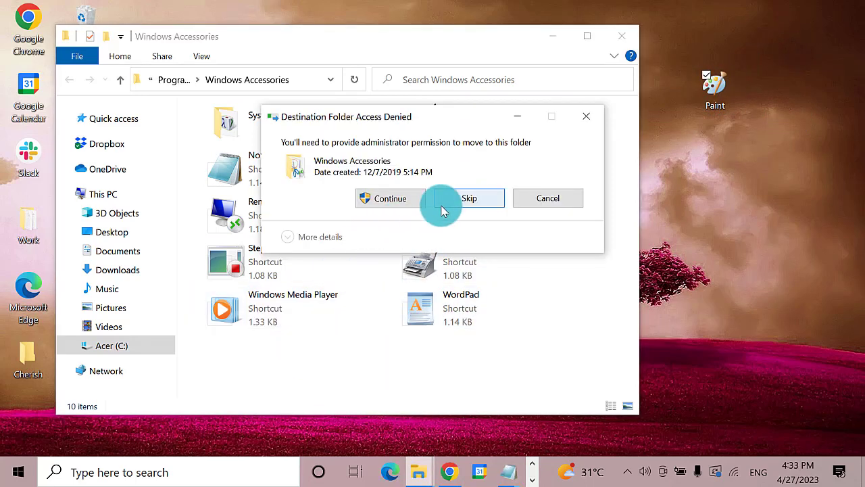
pyautogui.click(469, 198)
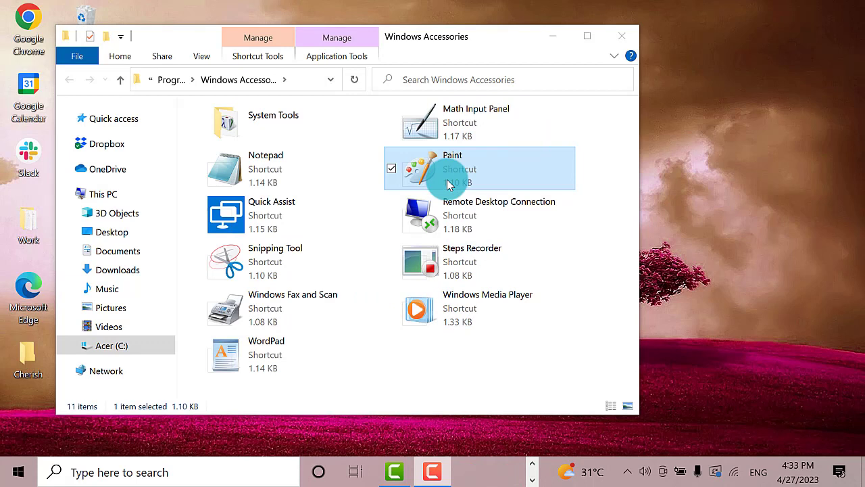
pyautogui.moveTo(762, 205)
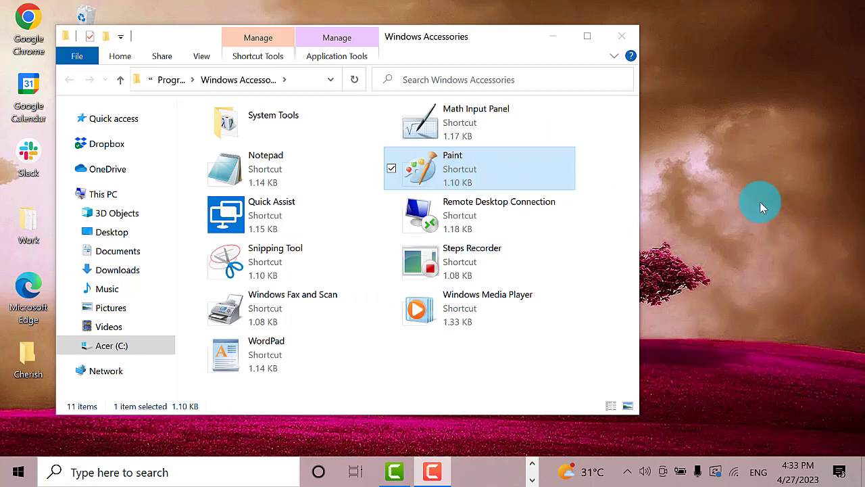
pyautogui.moveTo(514, 169)
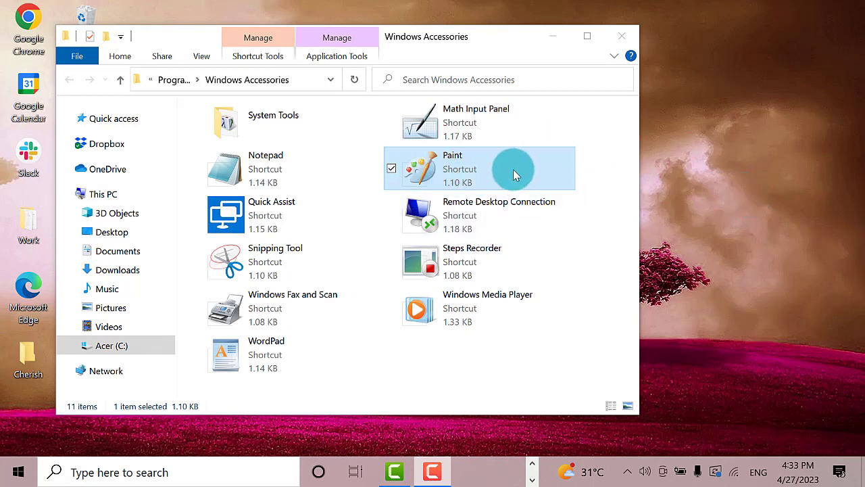
# Step: Copy the Paint shortcut with Ctrl+C and paste a copy onto the desktop
pyautogui.press('ctrl+c')
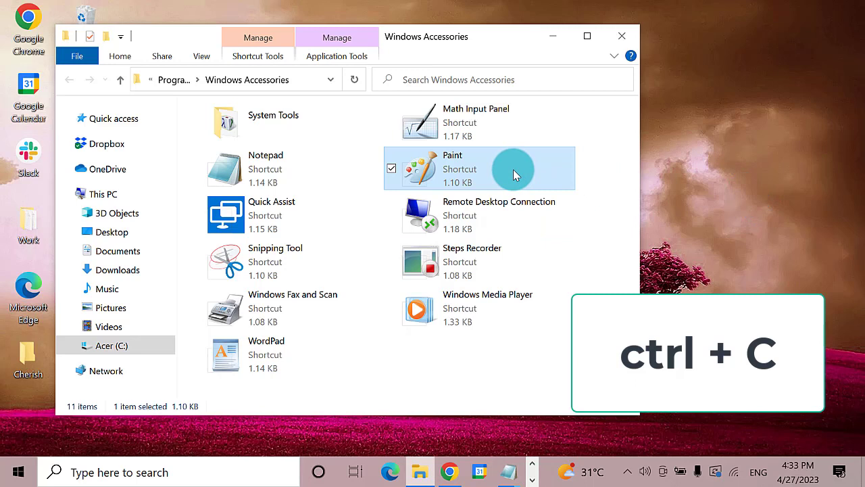
pyautogui.press('ctrl+c')
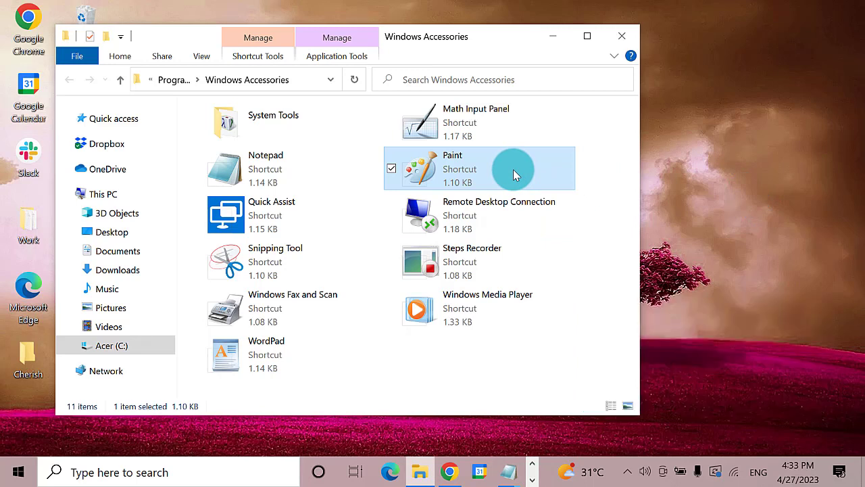
pyautogui.press('ctrl+v')
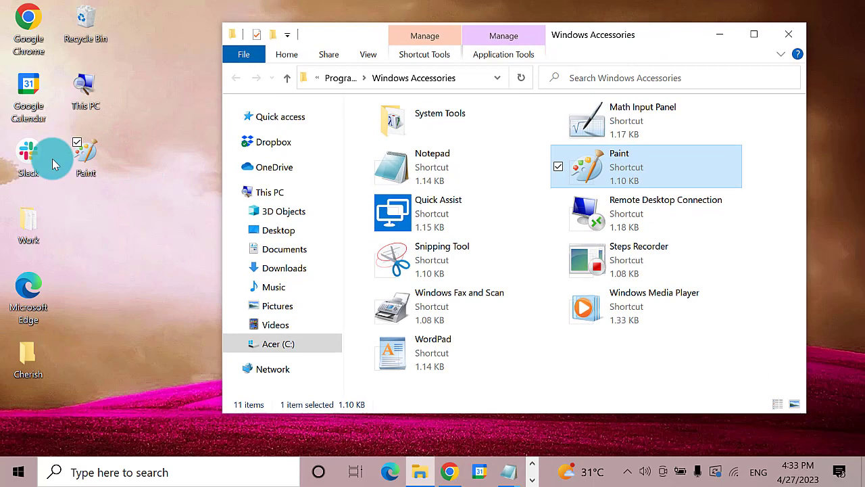
pyautogui.moveTo(134, 124)
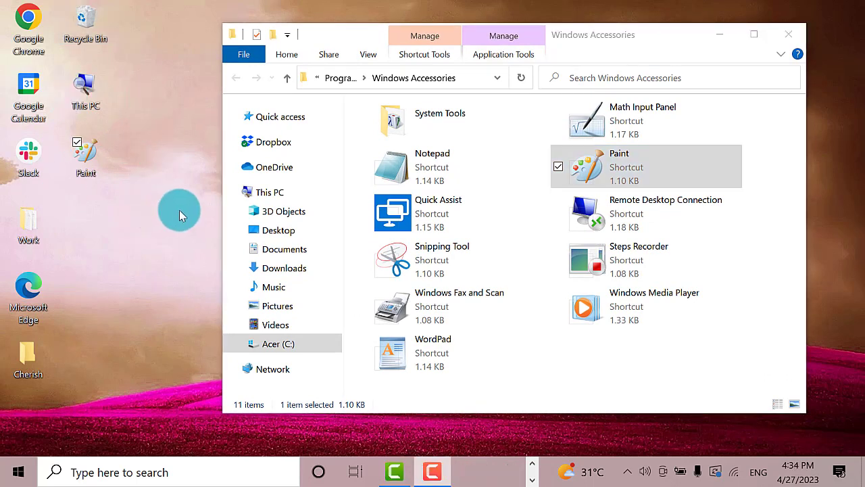
pyautogui.moveTo(86, 149)
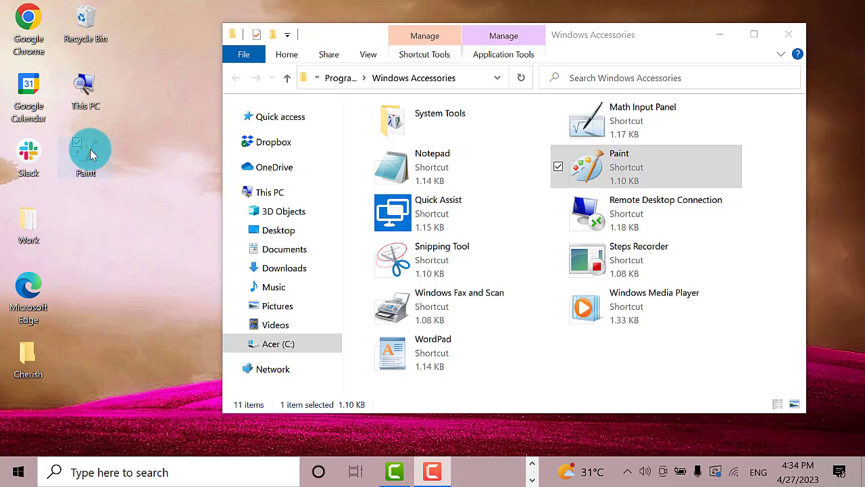
# Step: Delete the desktop Paint copy and select Paint in the Windows Accessories folder
pyautogui.rightClick(92, 151)
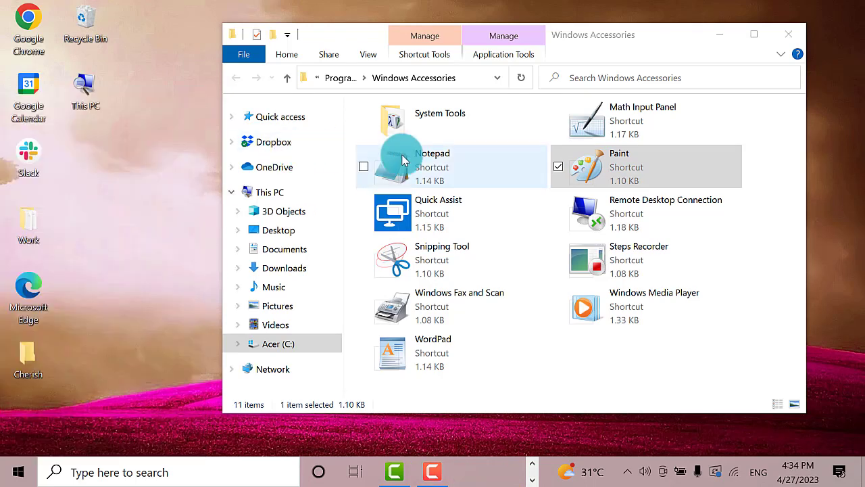
pyautogui.click(596, 167)
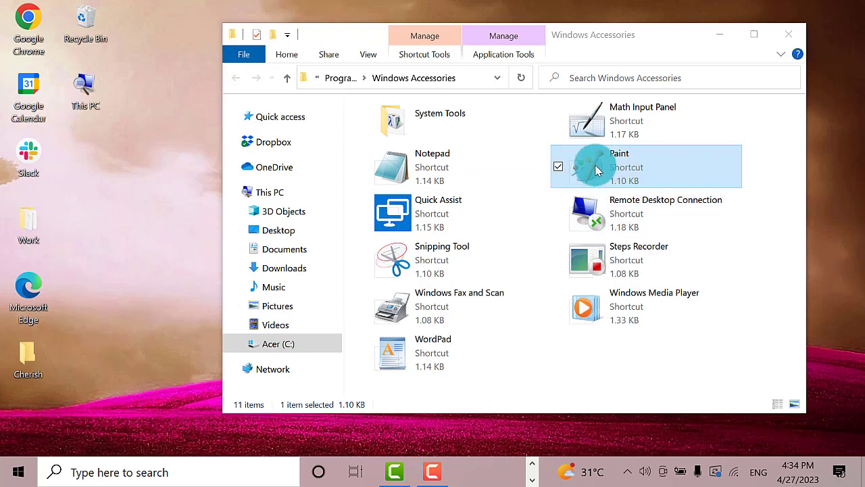
pyautogui.moveTo(714, 157)
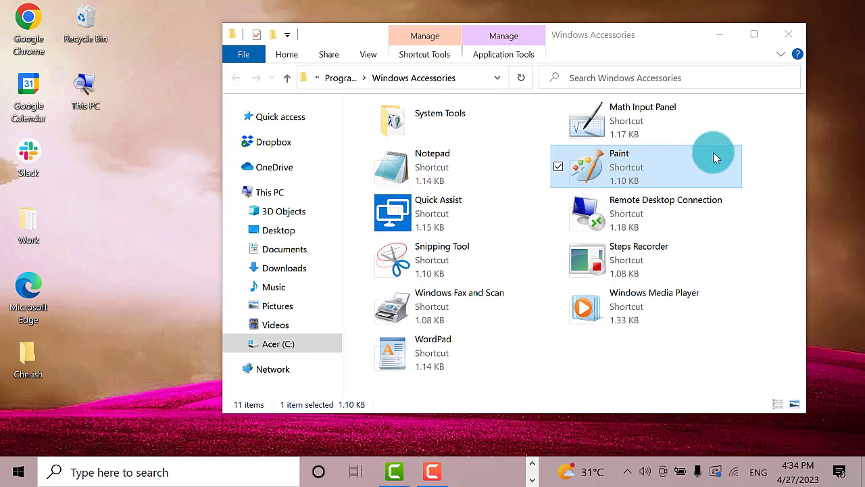
pyautogui.moveTo(524, 162)
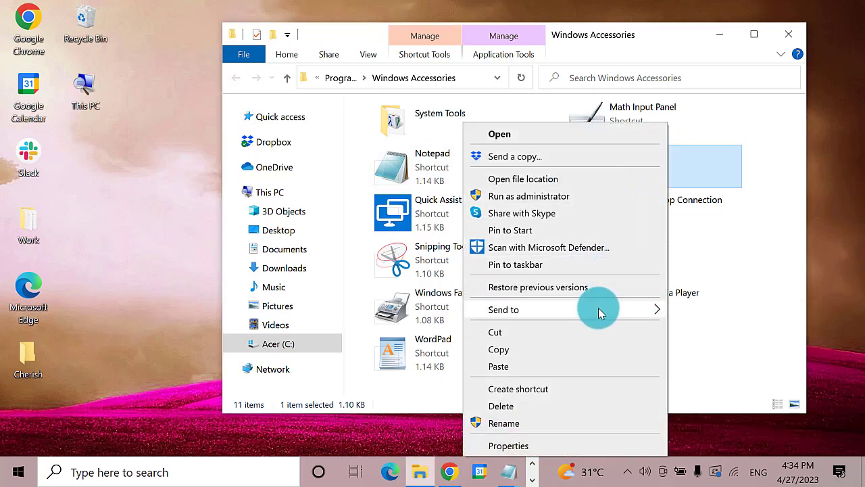
# Step: Show Paint's Send to submenu listing the Desktop (create shortcut) destination
pyautogui.click(503, 308)
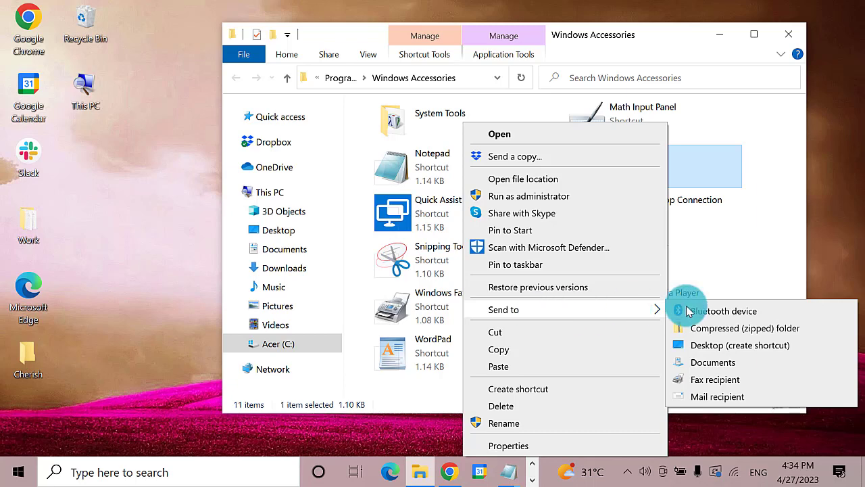